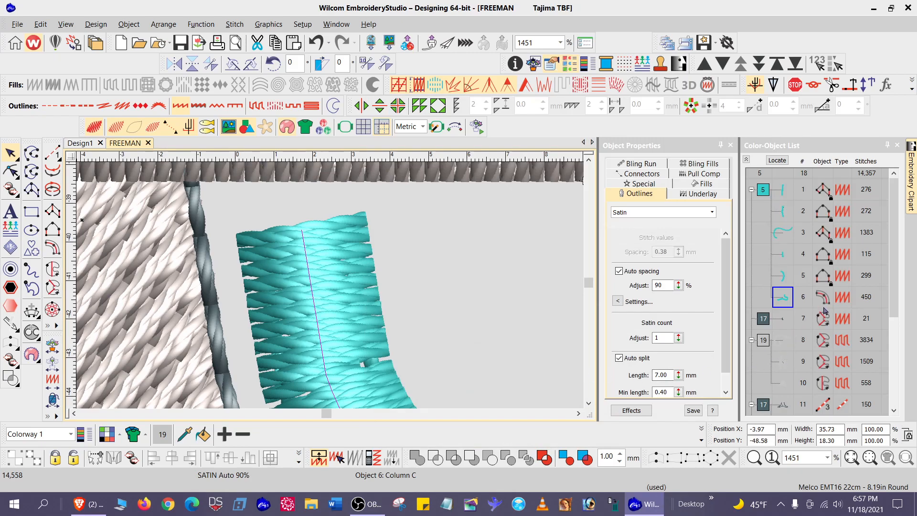
{"action": "mouse_move", "coordinate": [833, 303]}
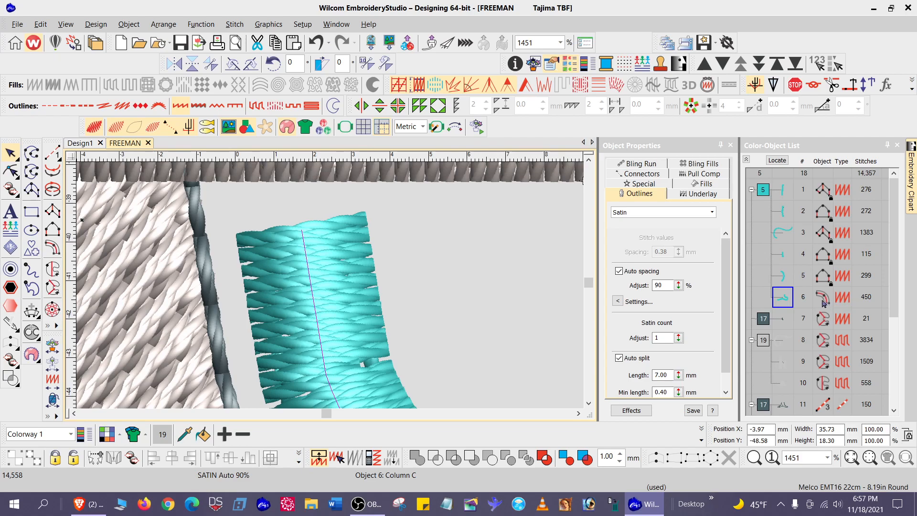
{"action": "mouse_move", "coordinate": [278, 234]}
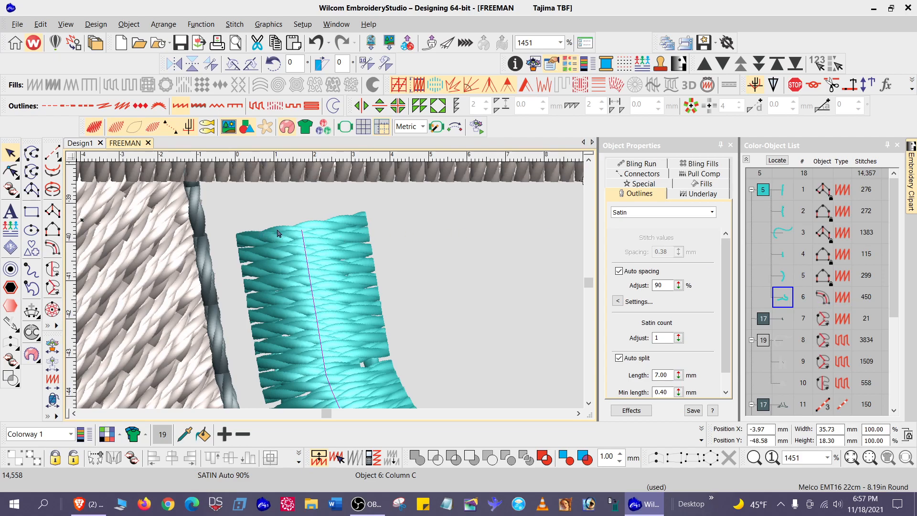
{"action": "mouse_move", "coordinate": [261, 228]}
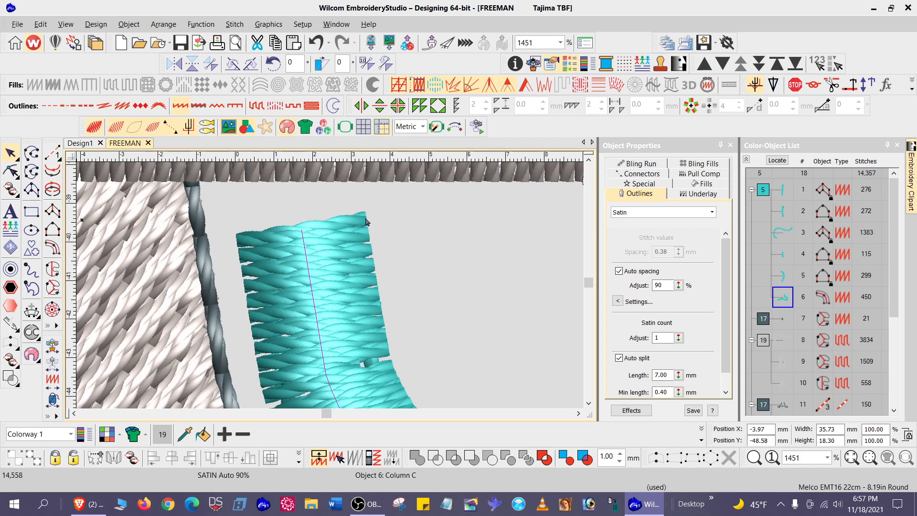
{"action": "mouse_move", "coordinate": [254, 227]}
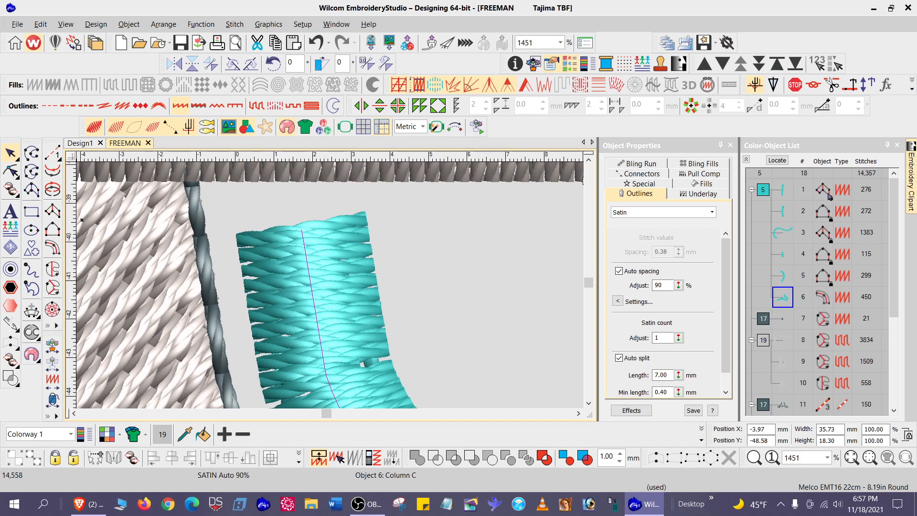
{"action": "mouse_move", "coordinate": [823, 191]}
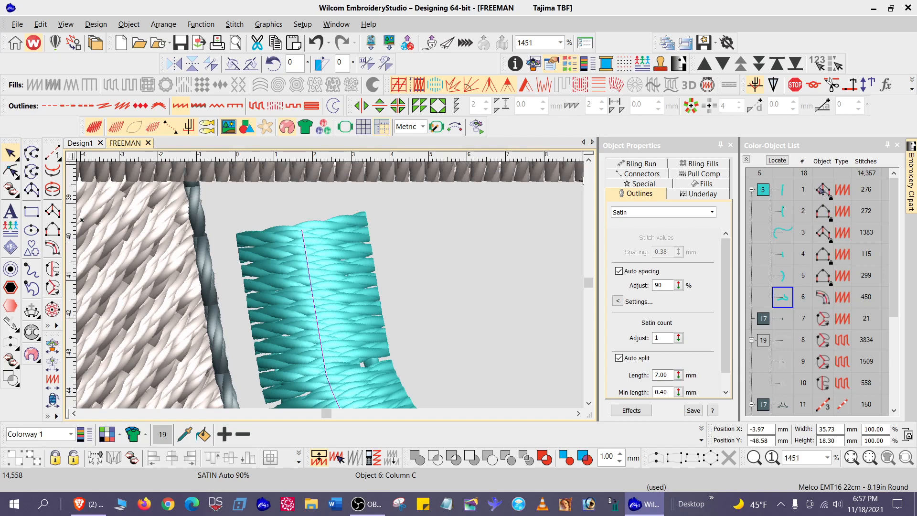
{"action": "mouse_move", "coordinate": [257, 249]}
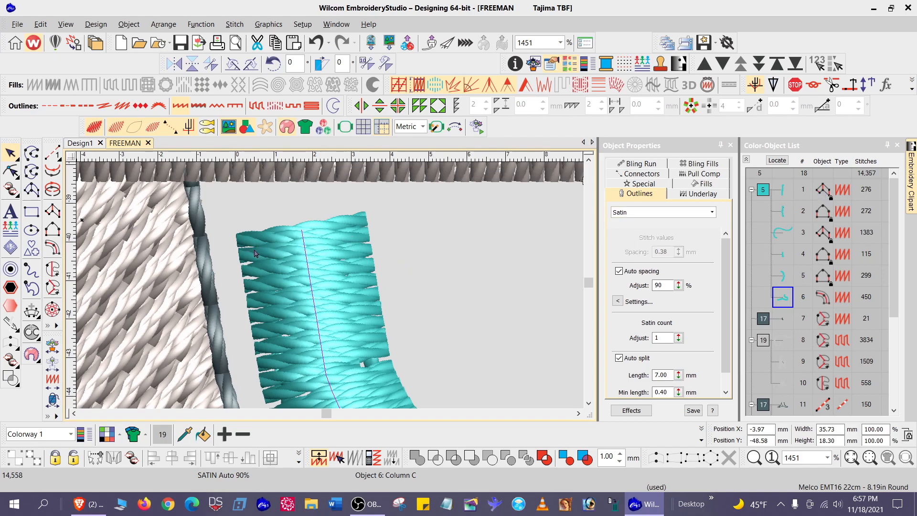
{"action": "mouse_move", "coordinate": [849, 252]}
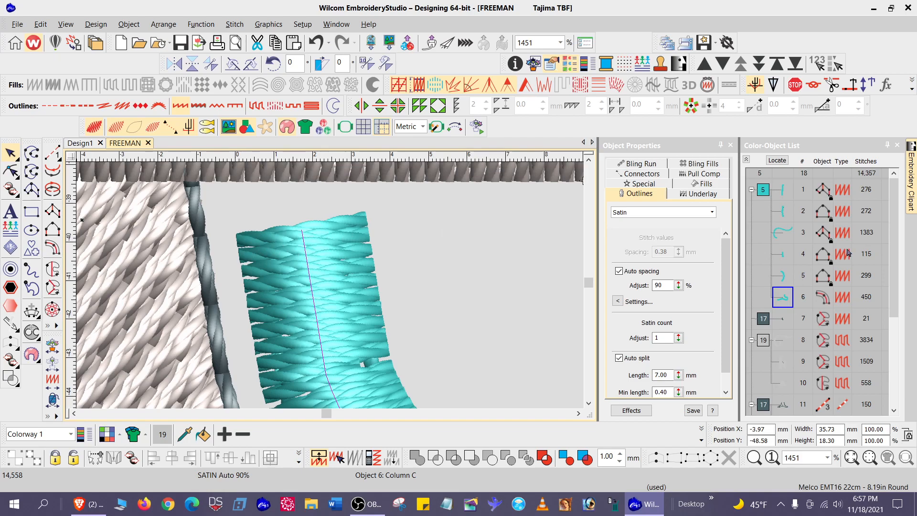
{"action": "mouse_move", "coordinate": [848, 231]}
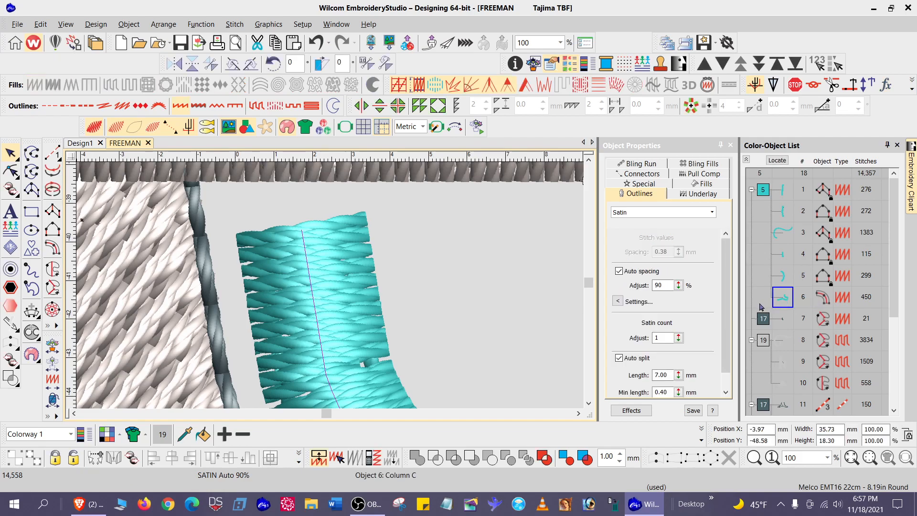
{"action": "mouse_move", "coordinate": [459, 283]}
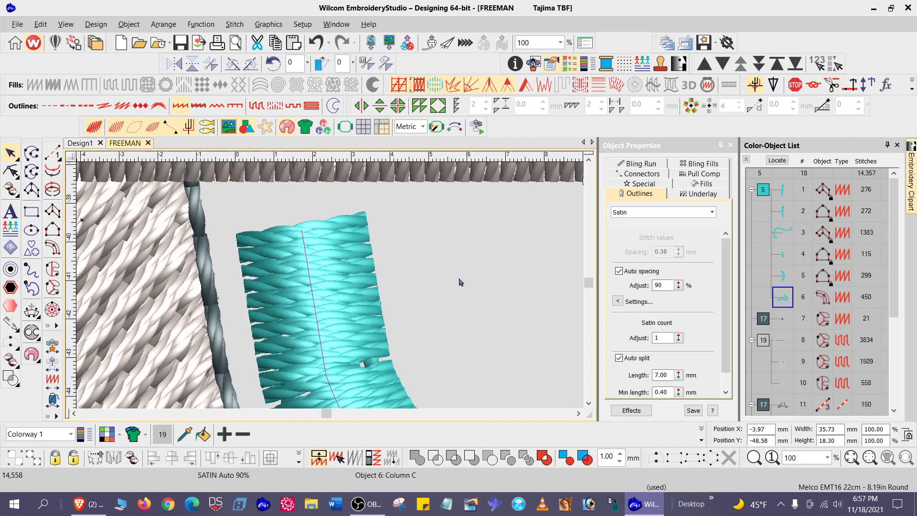
{"action": "mouse_move", "coordinate": [769, 298]}
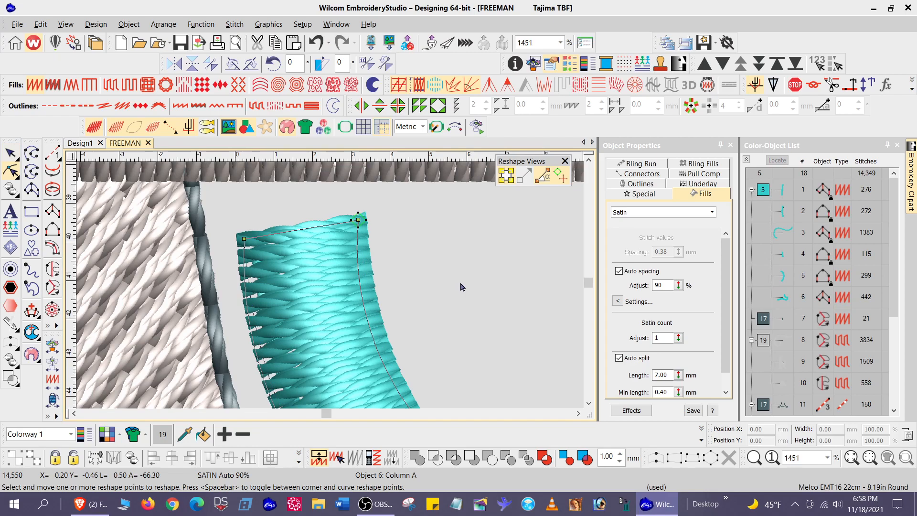
{"action": "mouse_move", "coordinate": [369, 252]}
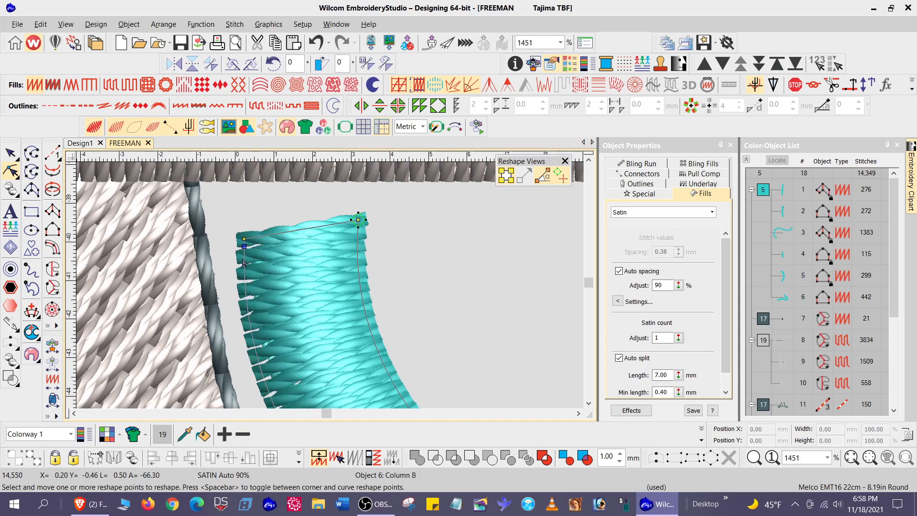
Nudge an outline point on the teal column to begin reshaping its end
{"action": "left_click_drag", "start_coordinate": [242, 247], "coordinate": [245, 269]}
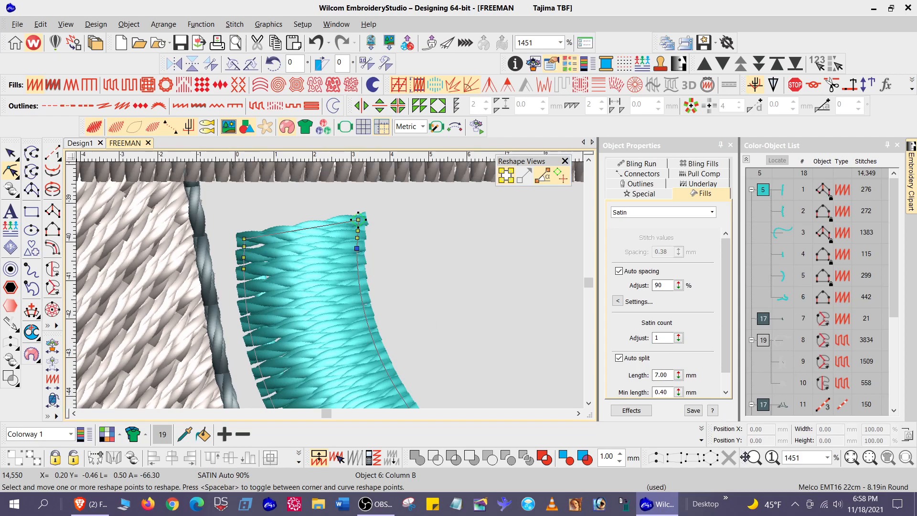
Drag the squared end's reshape nodes into a smooth rounded dome, bringing the column to 451 stitches
{"action": "left_click", "coordinate": [751, 457]}
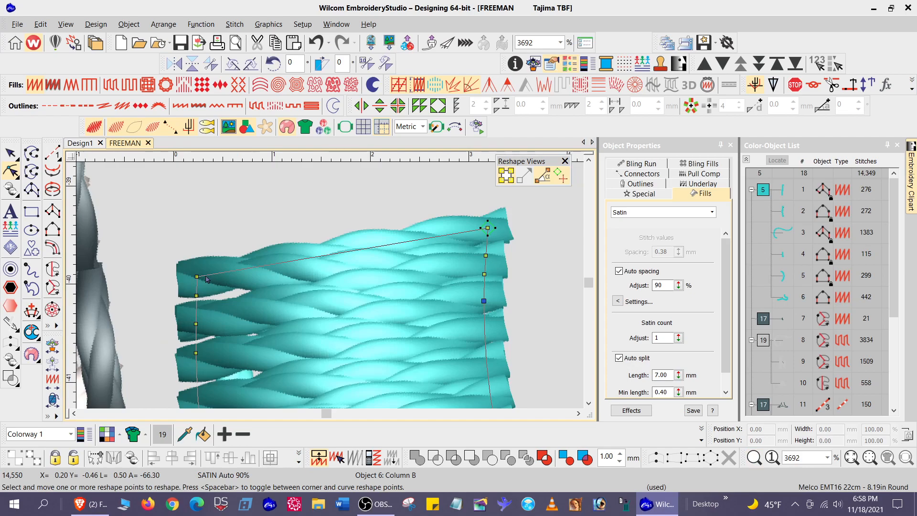
{"action": "left_click_drag", "start_coordinate": [196, 278], "coordinate": [284, 177]}
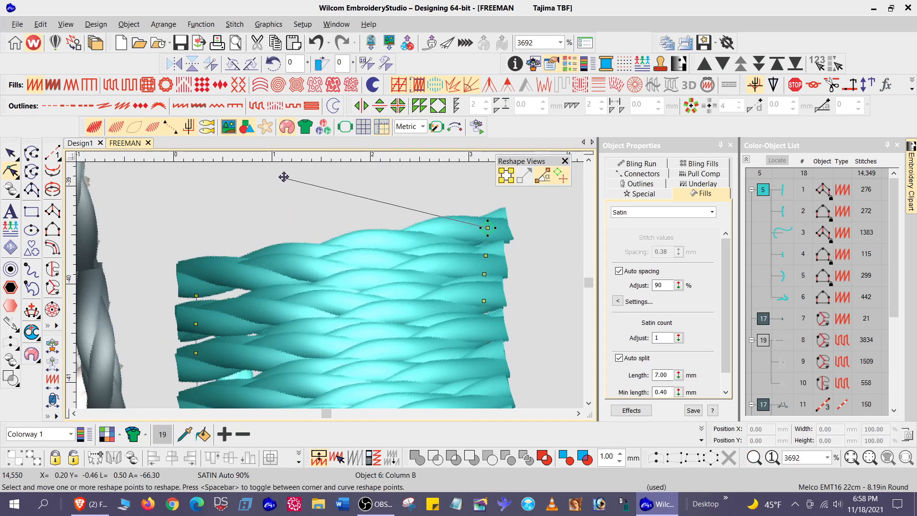
{"action": "left_click_drag", "start_coordinate": [284, 177], "coordinate": [300, 179]}
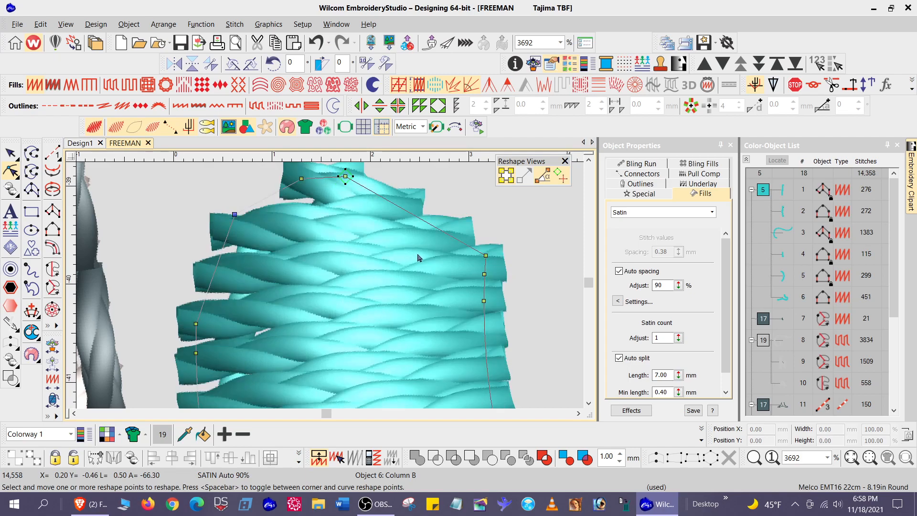
{"action": "left_click_drag", "start_coordinate": [486, 257], "coordinate": [460, 212]}
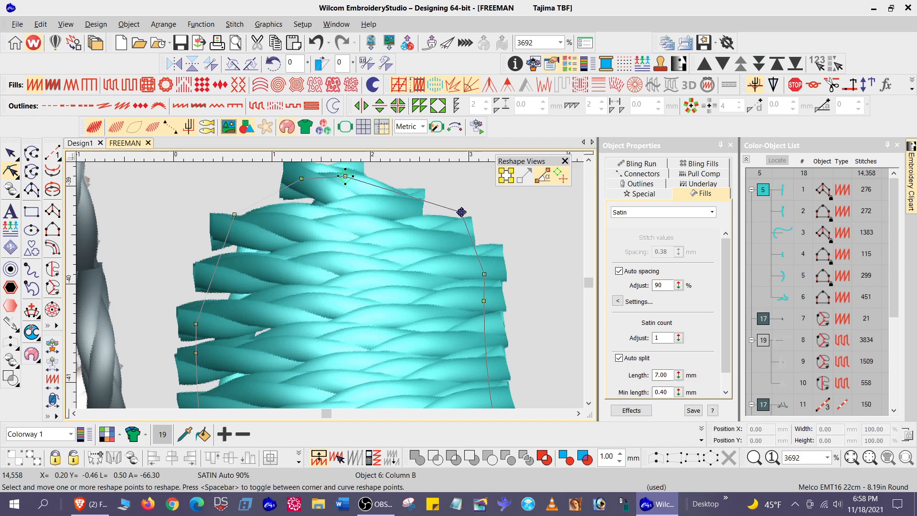
{"action": "left_click_drag", "start_coordinate": [462, 212], "coordinate": [440, 202]}
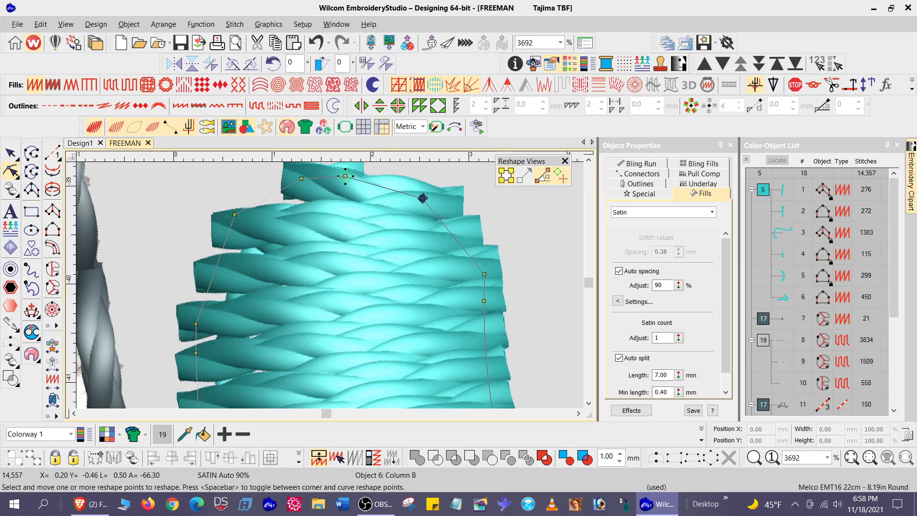
{"action": "left_click_drag", "start_coordinate": [422, 199], "coordinate": [301, 179]}
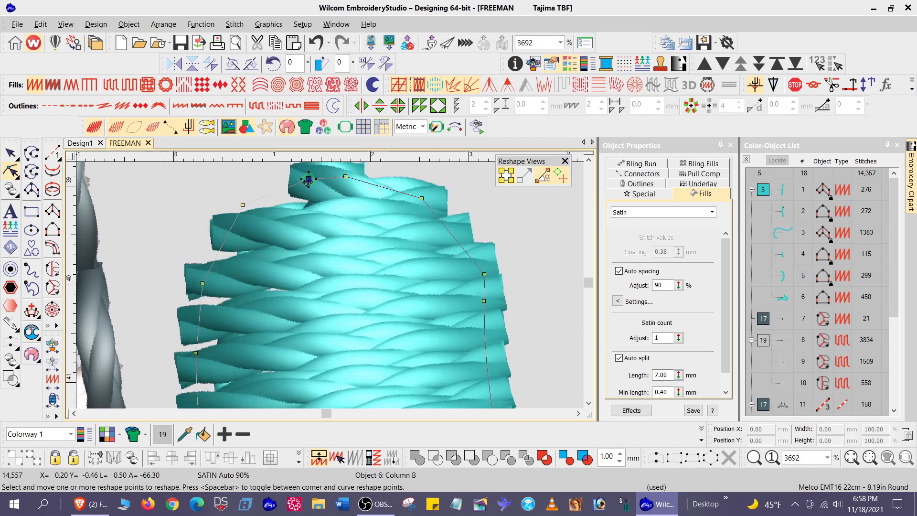
{"action": "left_click_drag", "start_coordinate": [307, 179], "coordinate": [298, 186]}
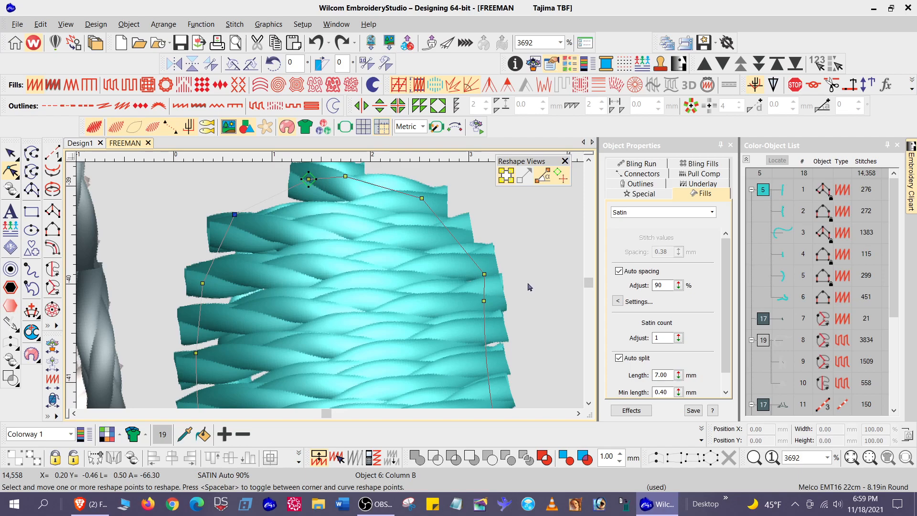
{"action": "mouse_move", "coordinate": [461, 236]}
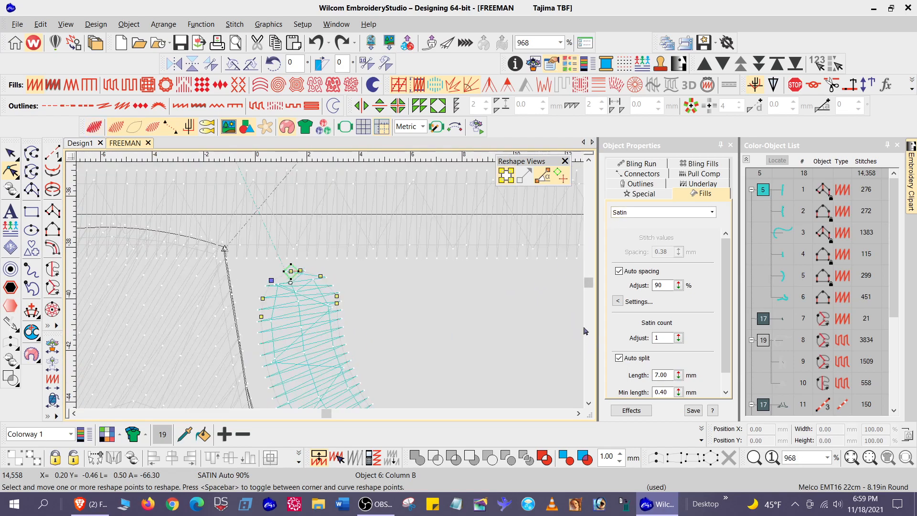
{"action": "mouse_move", "coordinate": [493, 303]}
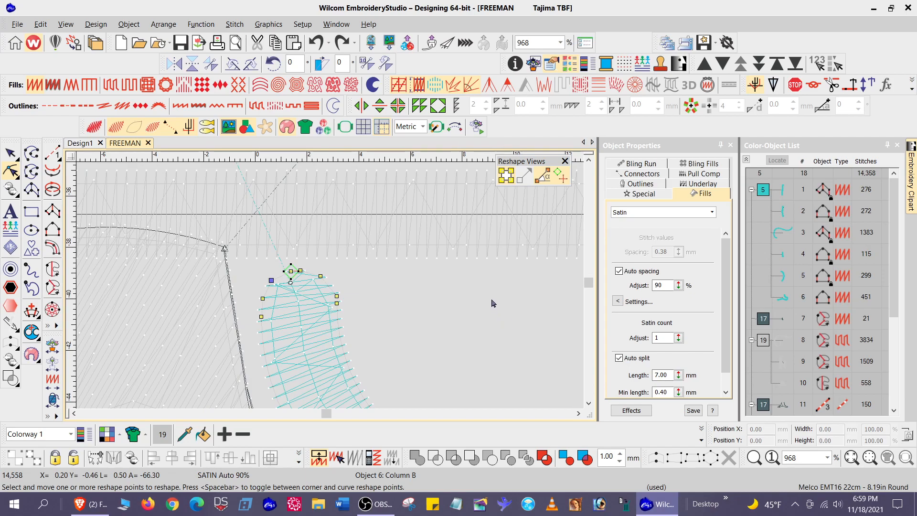
{"action": "mouse_move", "coordinate": [587, 284]}
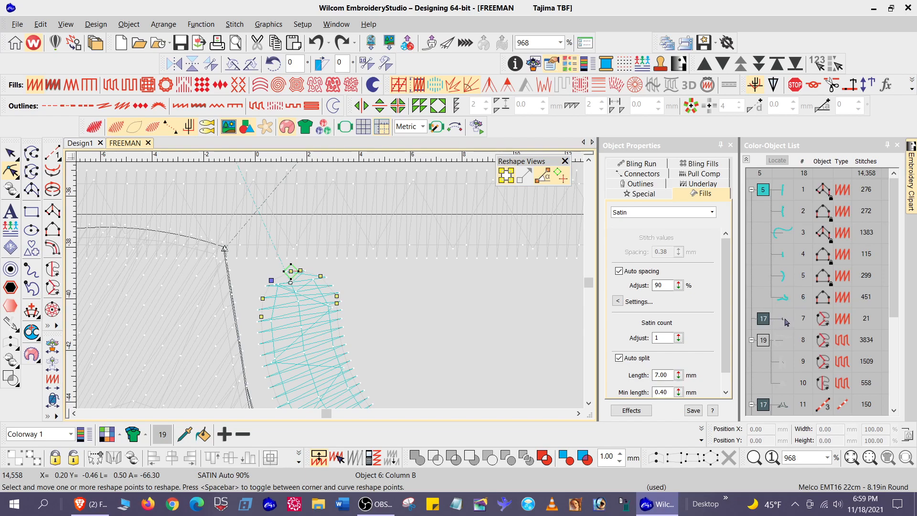
{"action": "mouse_move", "coordinate": [717, 513]}
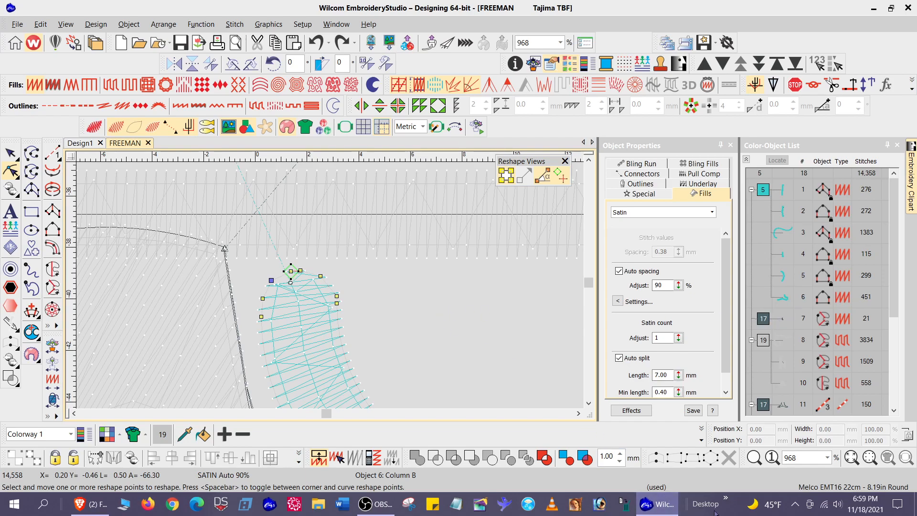
{"action": "mouse_move", "coordinate": [347, 326]}
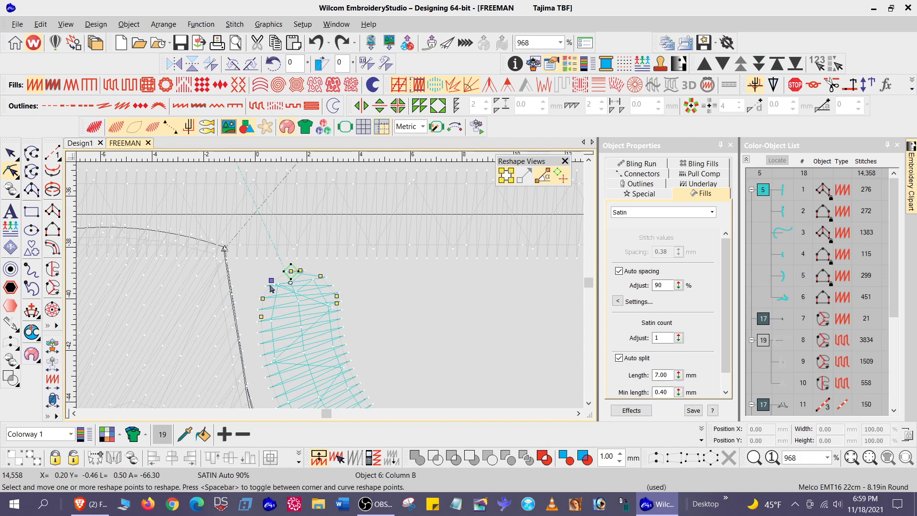
{"action": "mouse_move", "coordinate": [262, 300]}
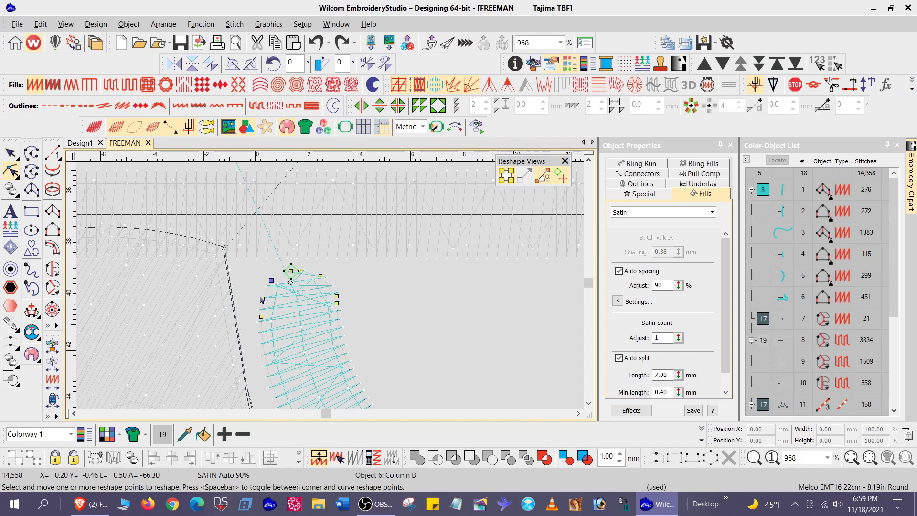
{"action": "mouse_move", "coordinate": [251, 314]}
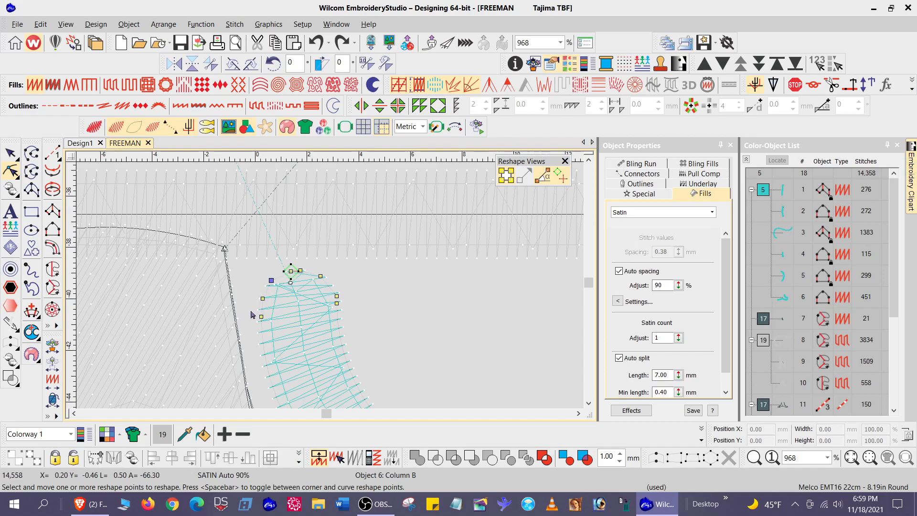
{"action": "mouse_move", "coordinate": [328, 263]}
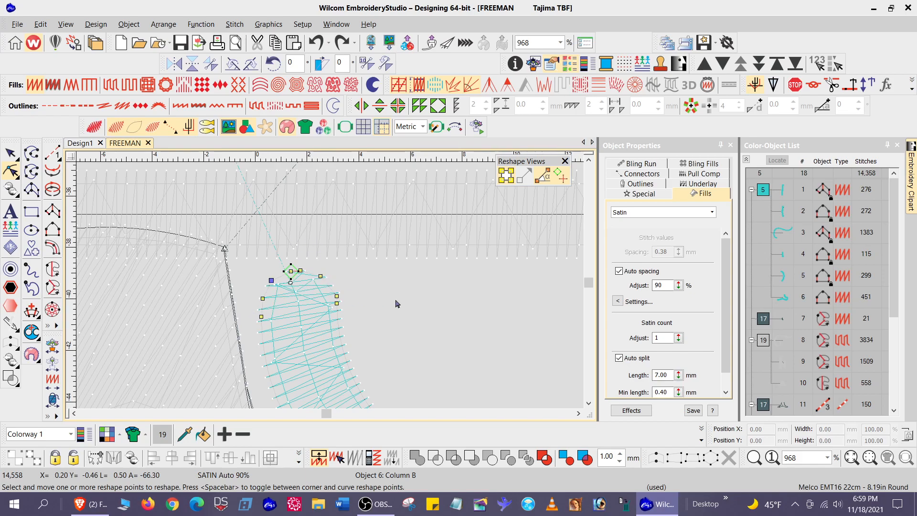
{"action": "mouse_move", "coordinate": [244, 290]}
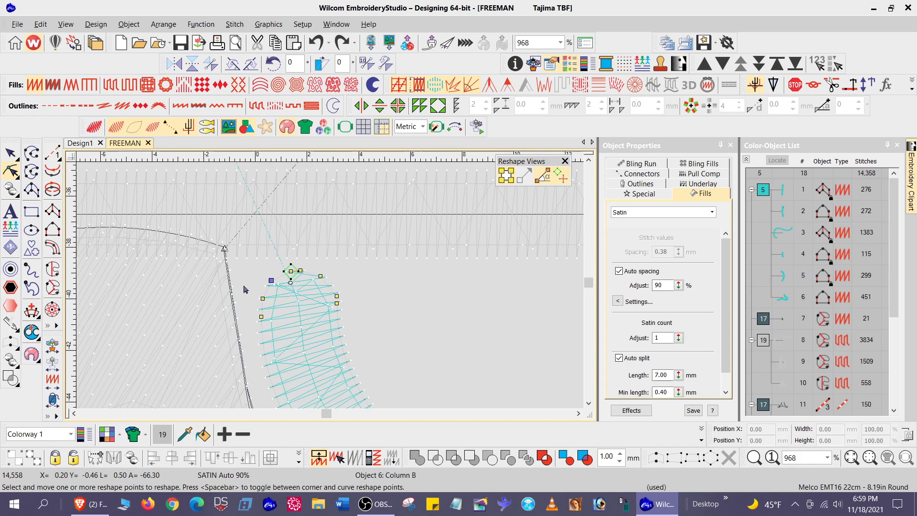
{"action": "mouse_move", "coordinate": [786, 309]}
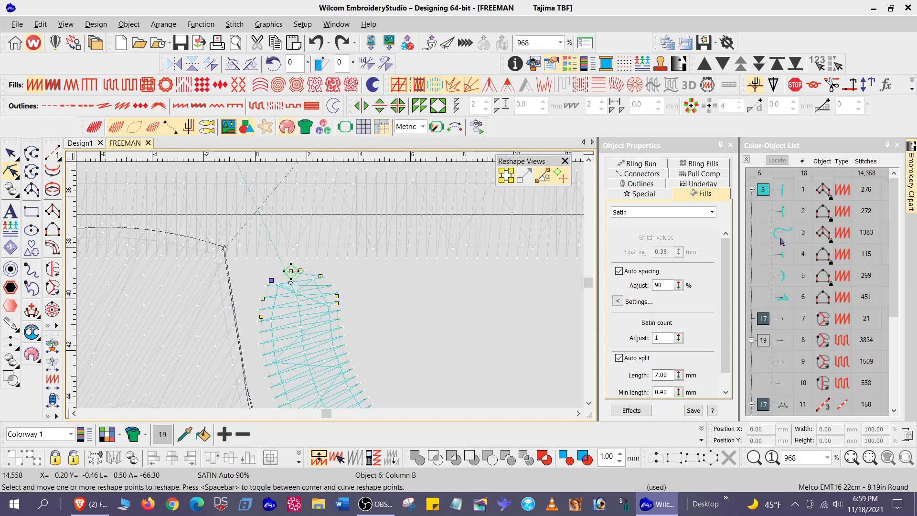
{"action": "mouse_move", "coordinate": [317, 389]}
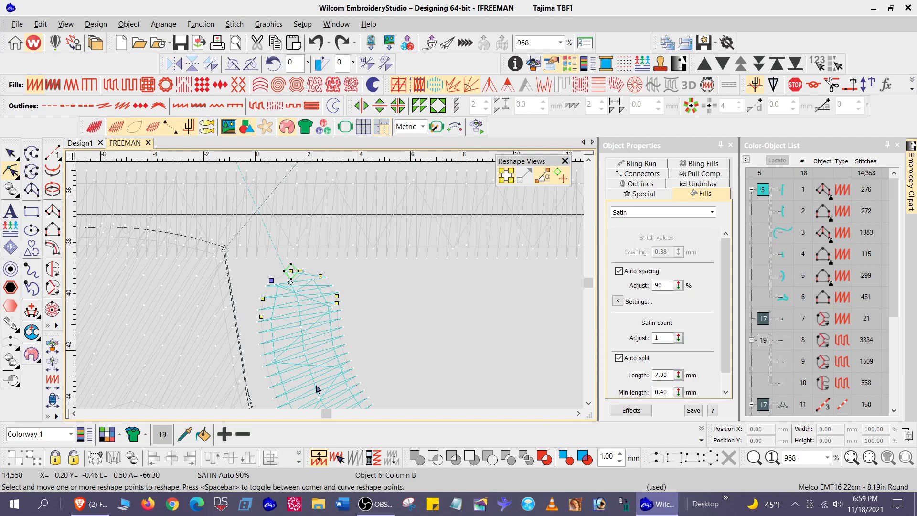